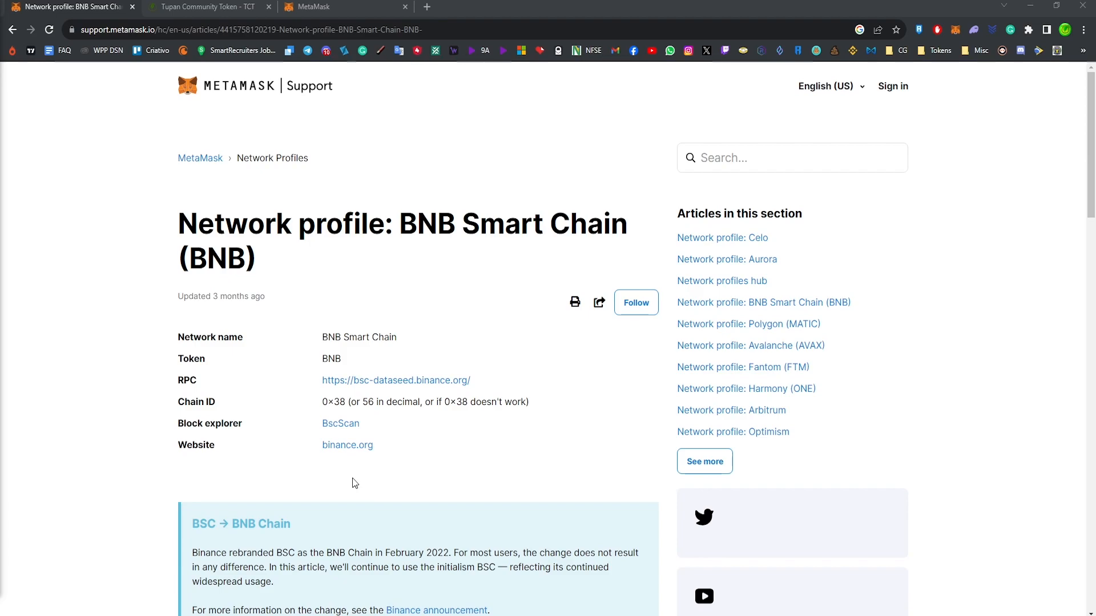
{"action": "mouse_move", "coordinate": [609, 88]}
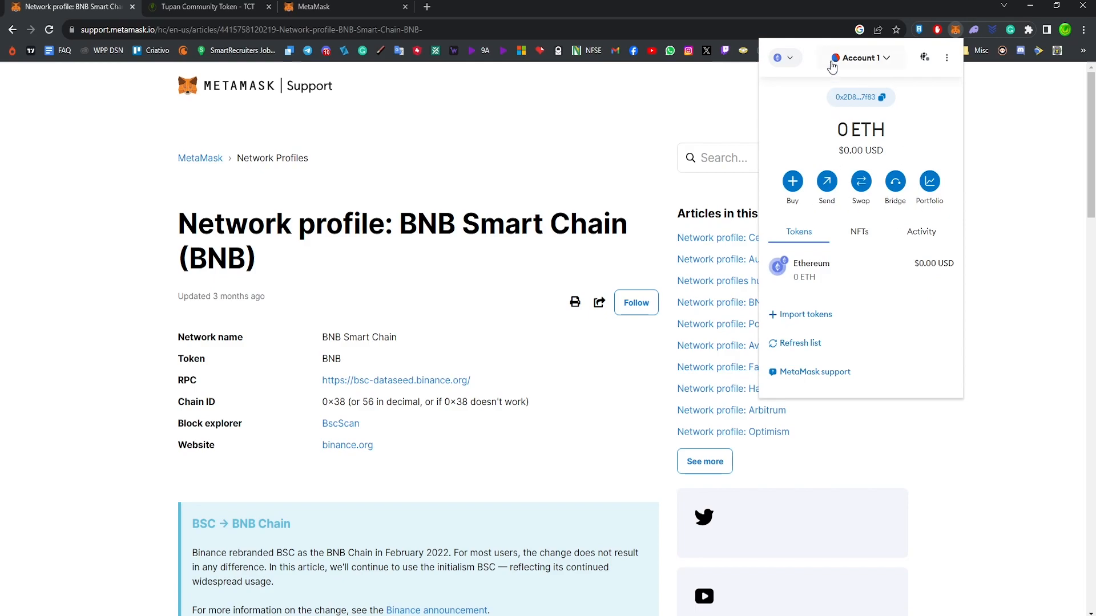
- Show the Add a network list in MetaMask settings and select the BNB Chain entry
{"action": "left_click", "coordinate": [781, 57]}
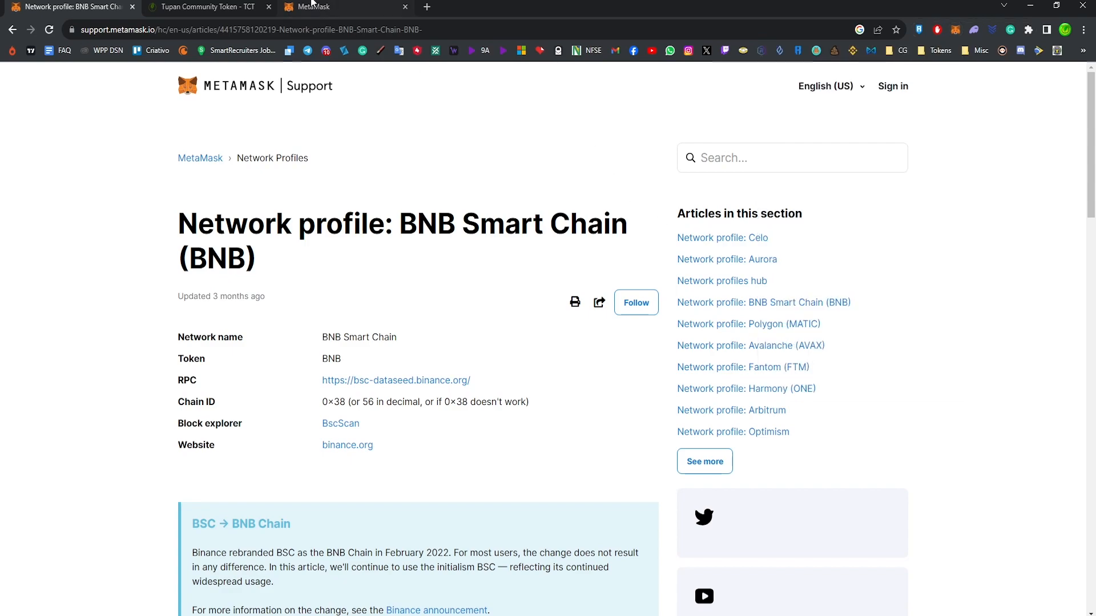
{"action": "left_click", "coordinate": [321, 6]}
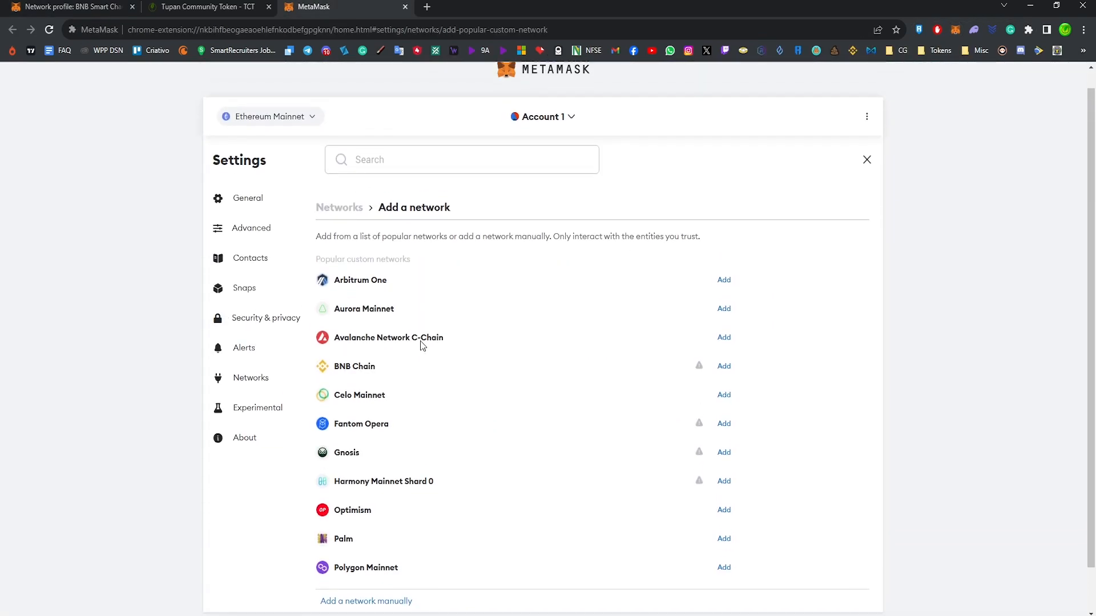
{"action": "scroll", "scroll_direction": "down", "scroll_amount": 3}
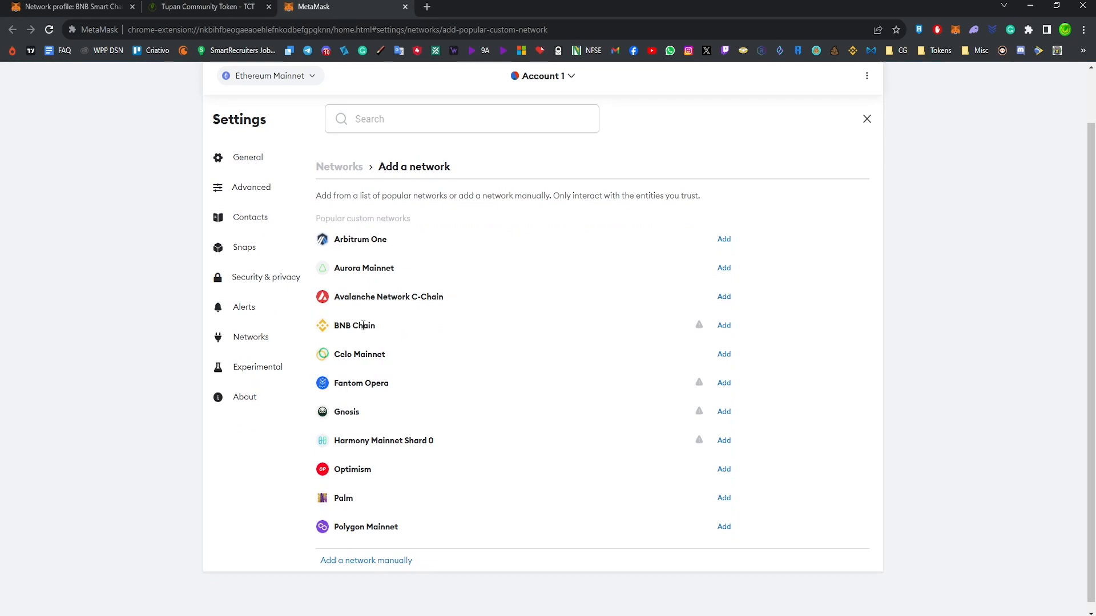
{"action": "double_click", "coordinate": [354, 326]}
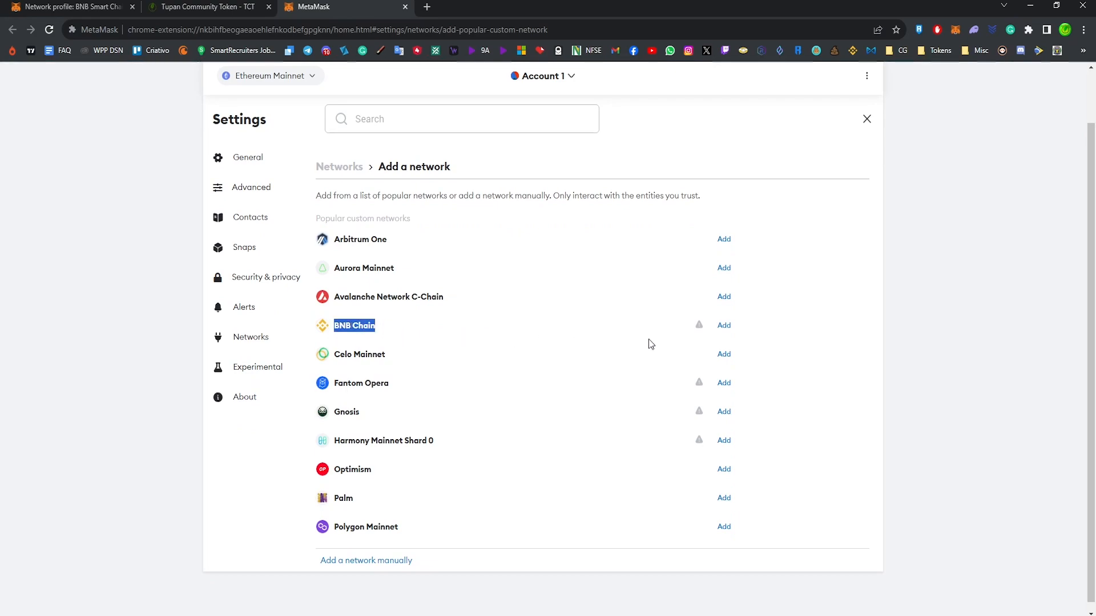
{"action": "left_click", "coordinate": [724, 324]}
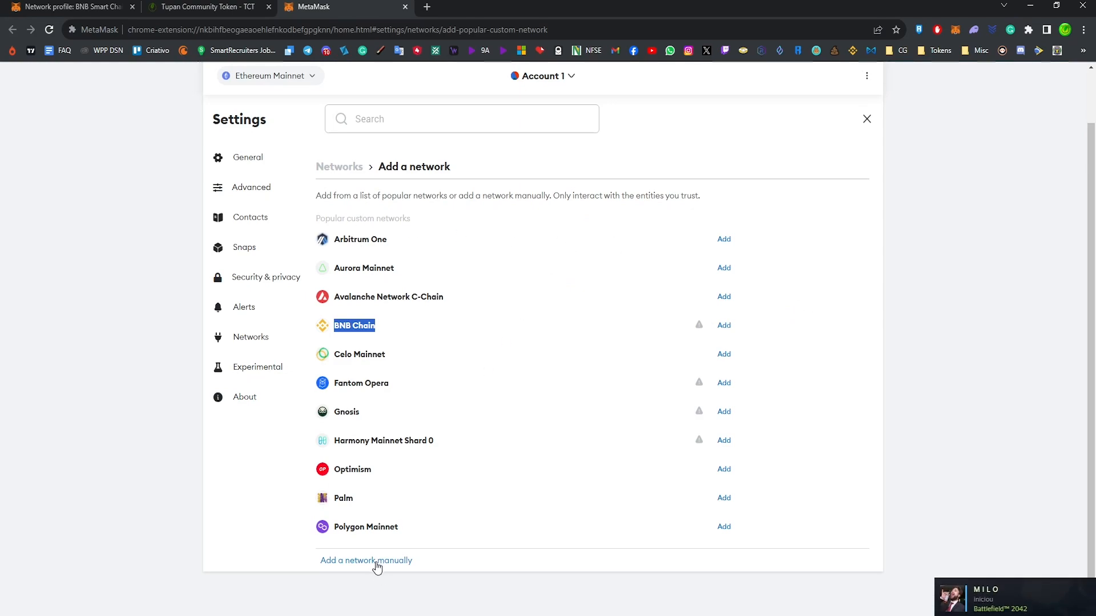
- Open the manual network form, then return to the BNB Smart Chain profile article
{"action": "left_click", "coordinate": [365, 559]}
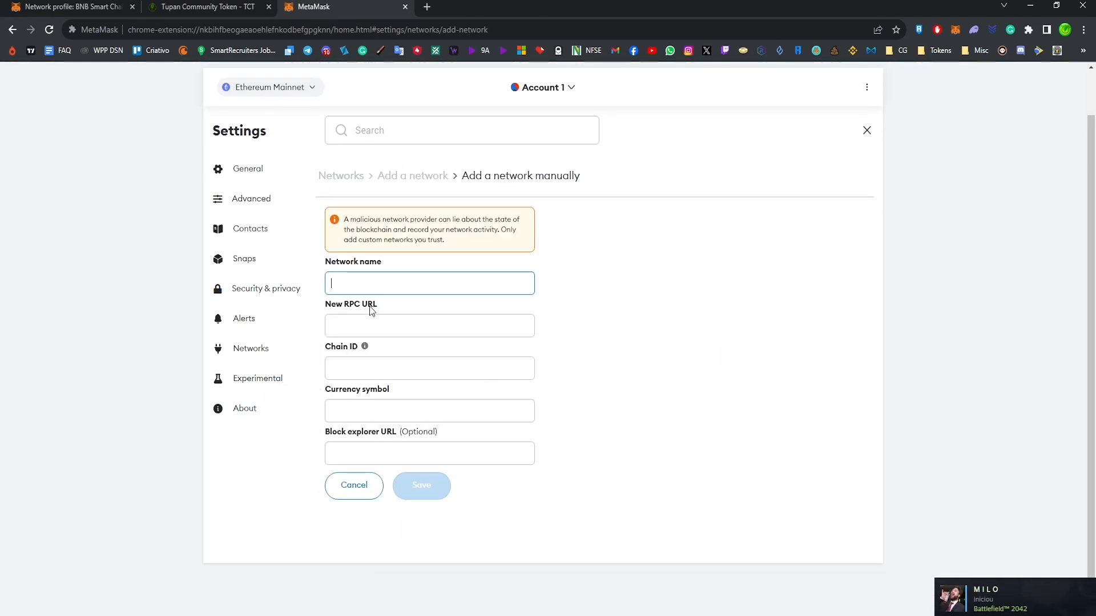
{"action": "left_click", "coordinate": [69, 7]}
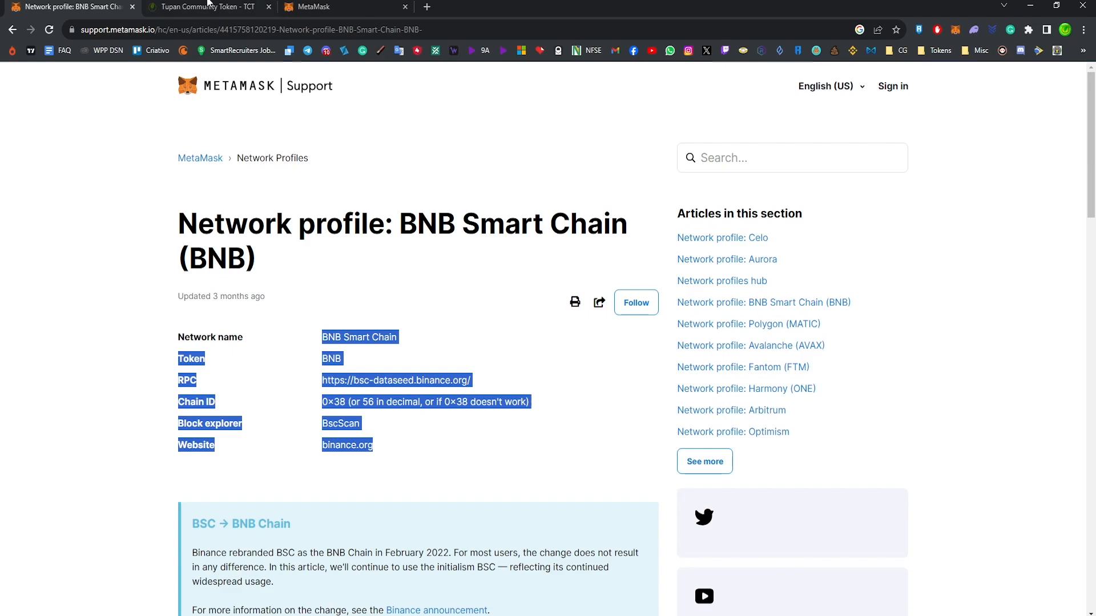
- Switch to the MetaMask tab holding the empty manual network form
{"action": "left_click", "coordinate": [328, 7]}
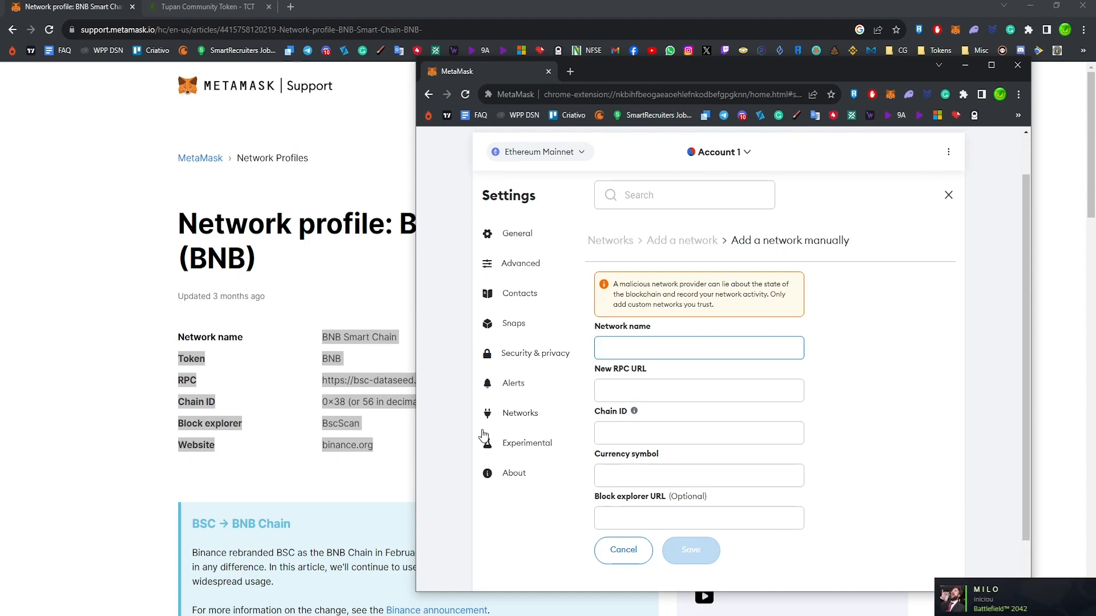
{"action": "mouse_move", "coordinate": [687, 274]}
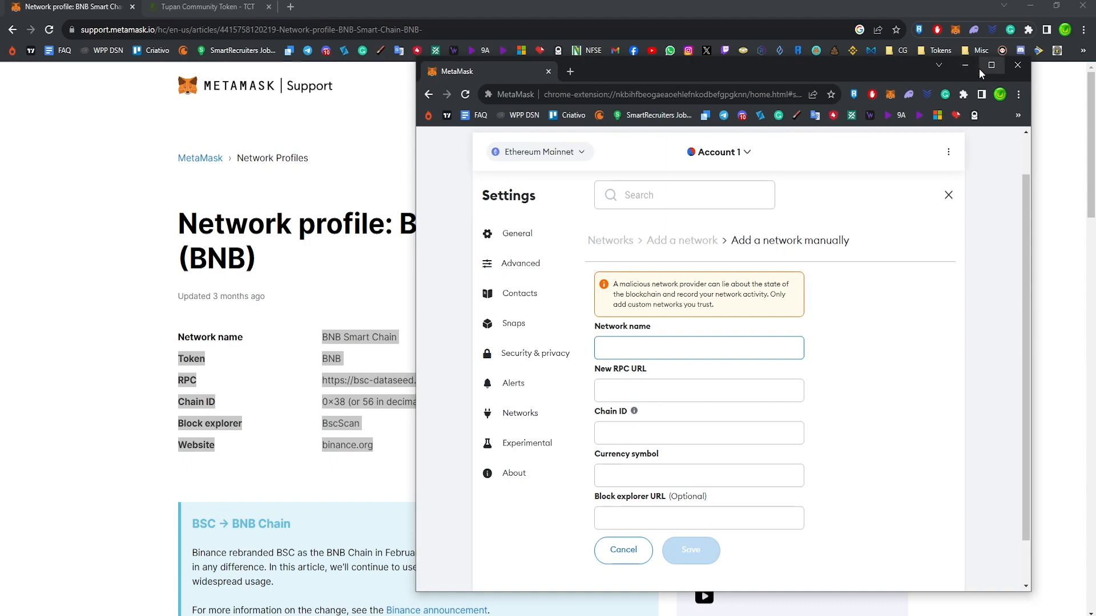
{"action": "mouse_move", "coordinate": [89, 444]}
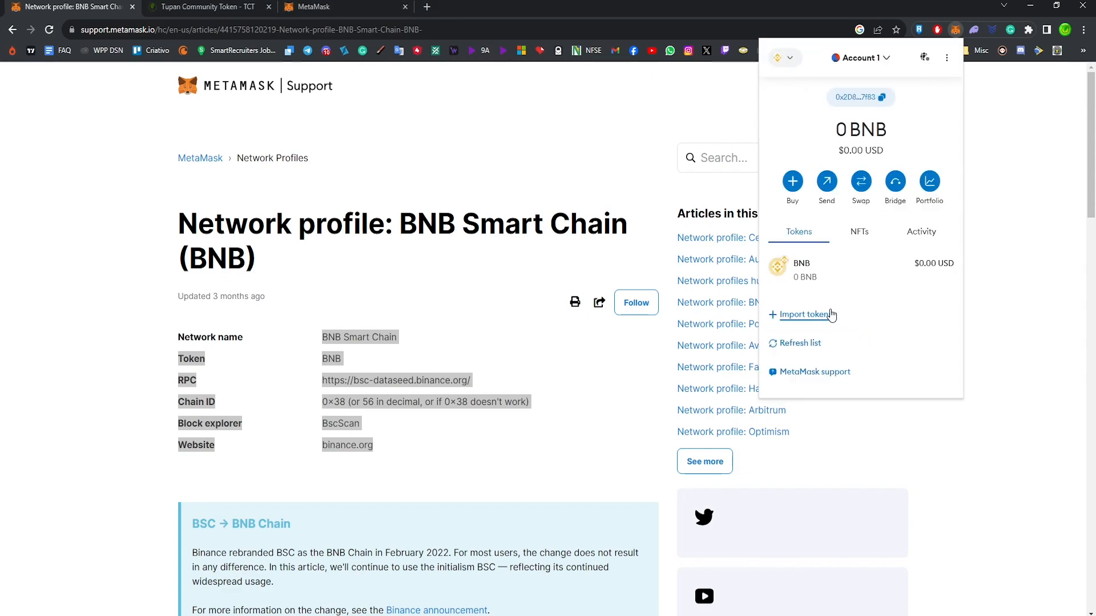
{"action": "left_click", "coordinate": [781, 57]}
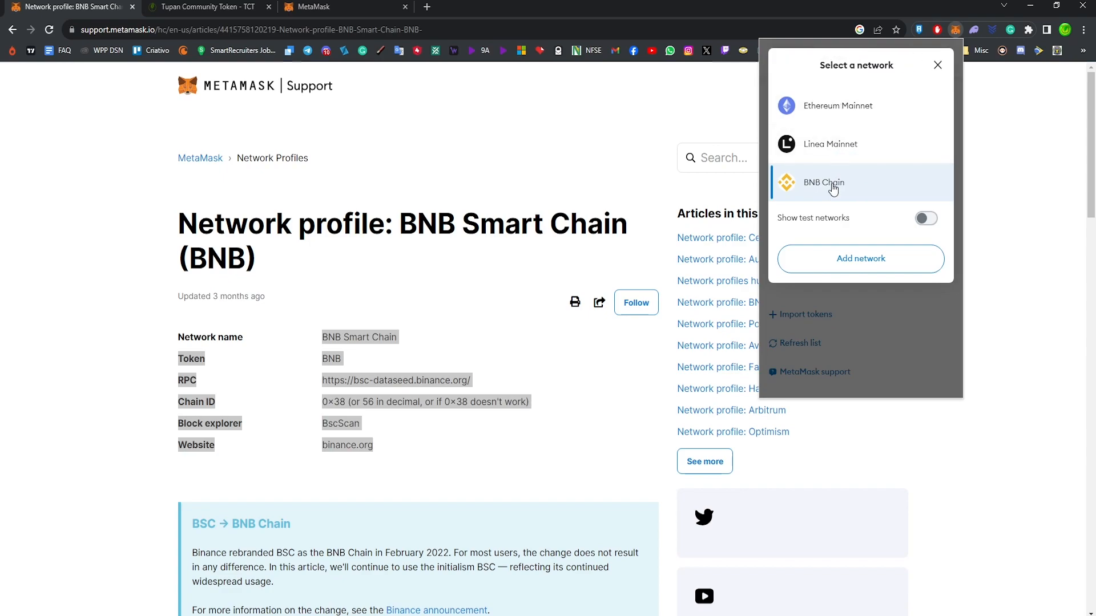
{"action": "left_click", "coordinate": [830, 183]}
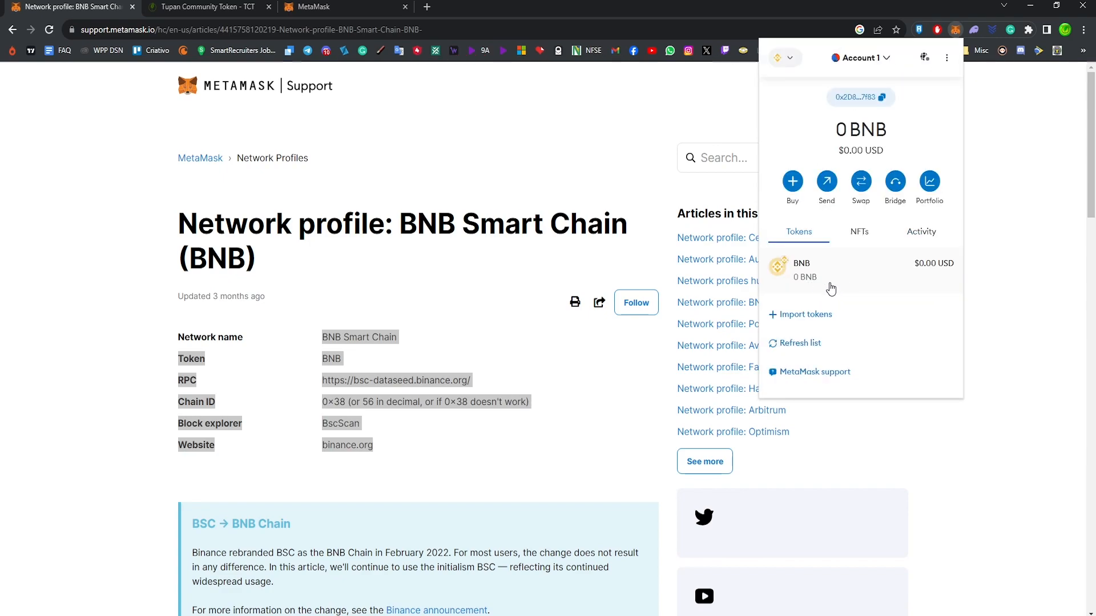
{"action": "mouse_move", "coordinate": [828, 270]}
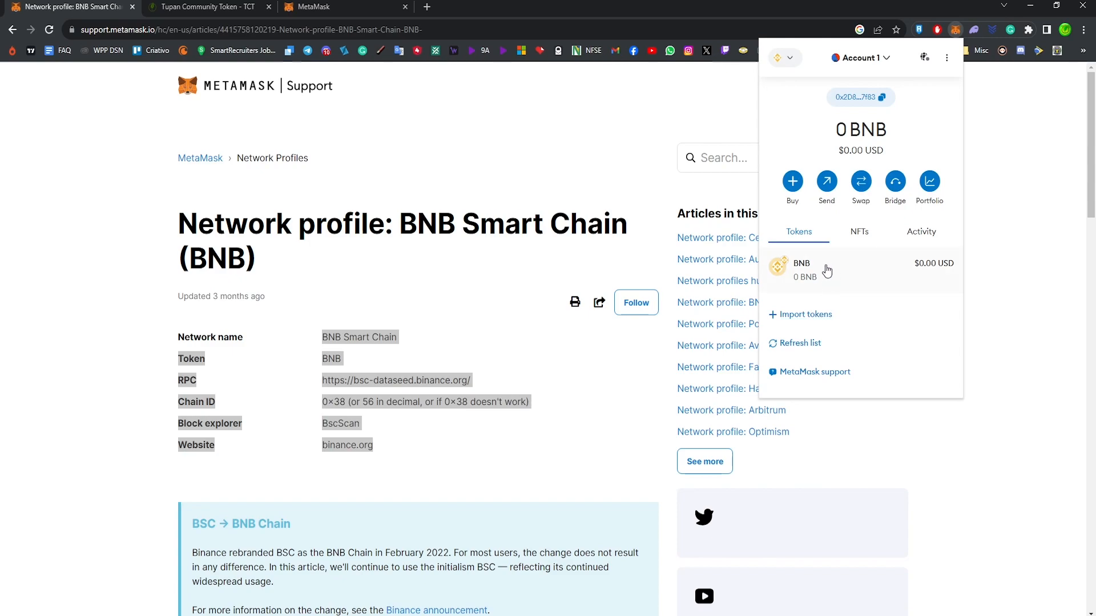
{"action": "mouse_move", "coordinate": [925, 286]}
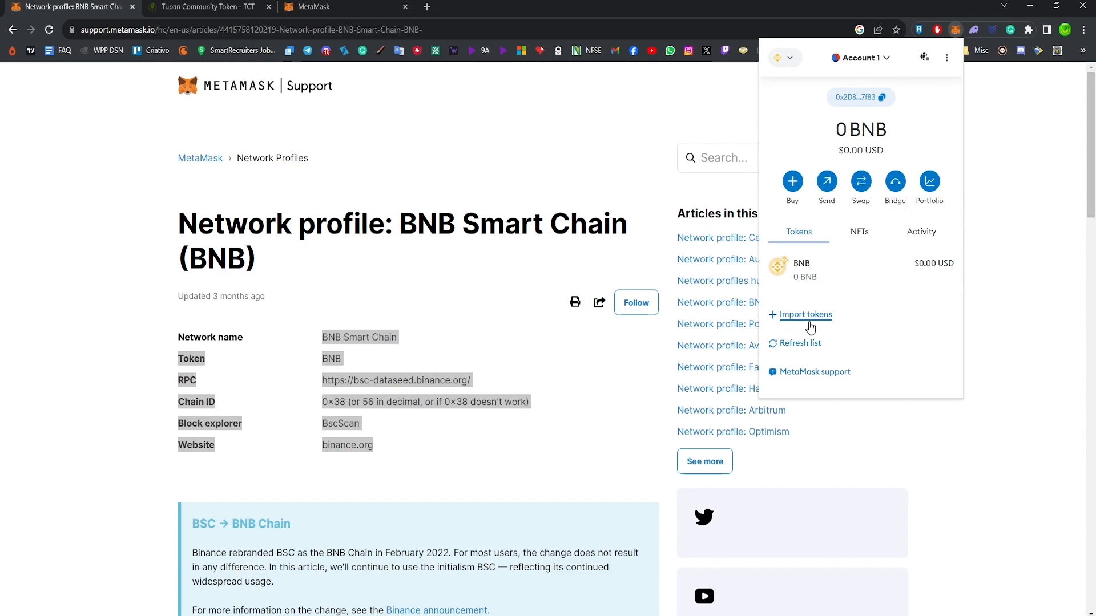
- Import custom token TCT with contract address 3bfedae3FE70F56111382C4ca8d26D19 and confirm
{"action": "left_click", "coordinate": [804, 315]}
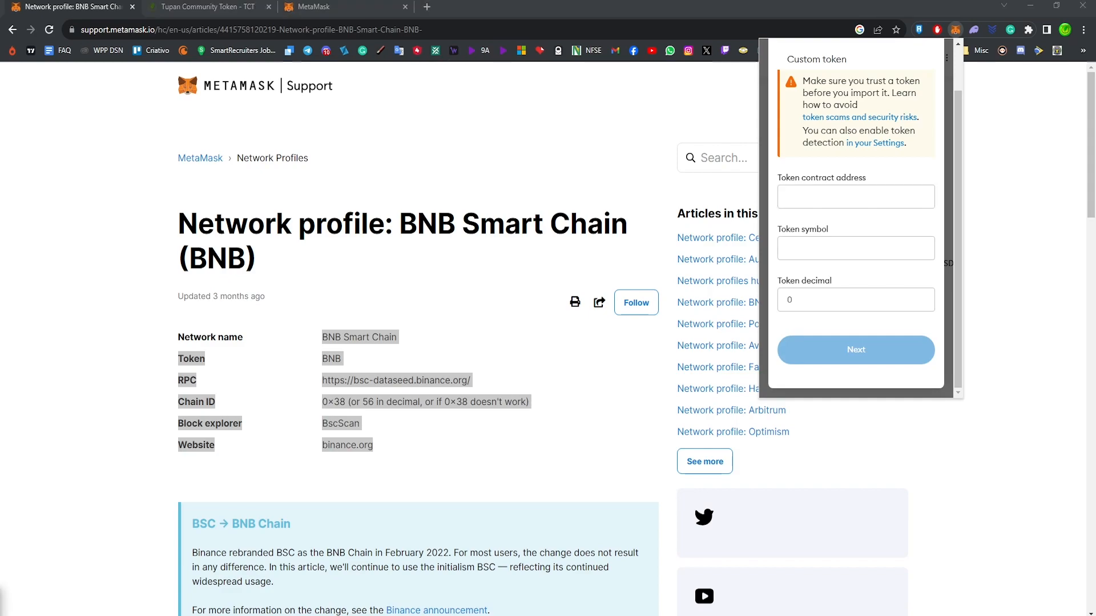
{"action": "left_click", "coordinate": [855, 248]}
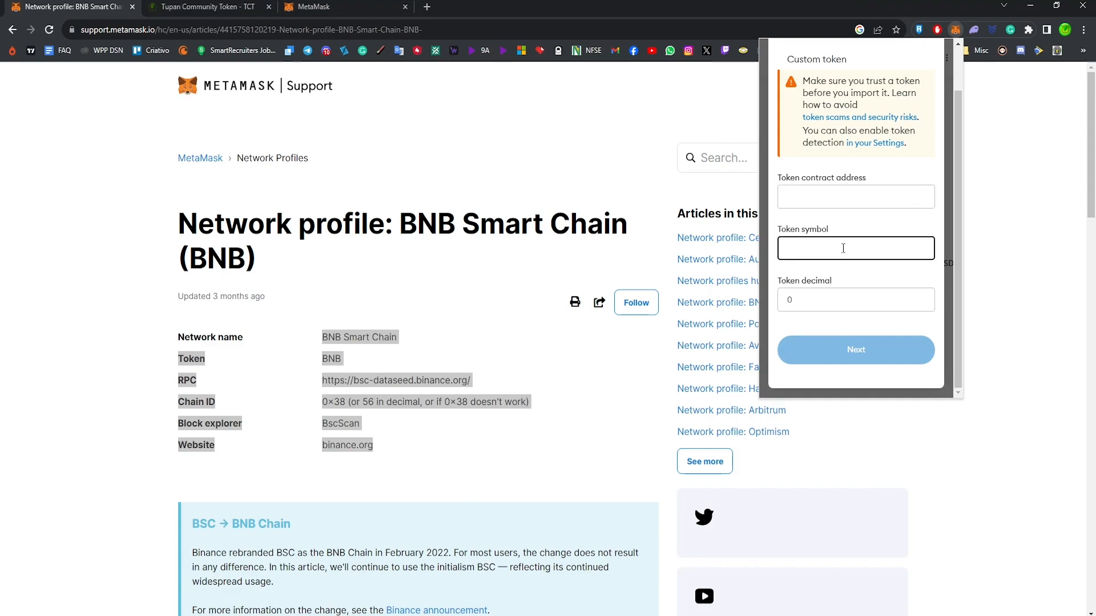
{"action": "type", "text": "TCT"}
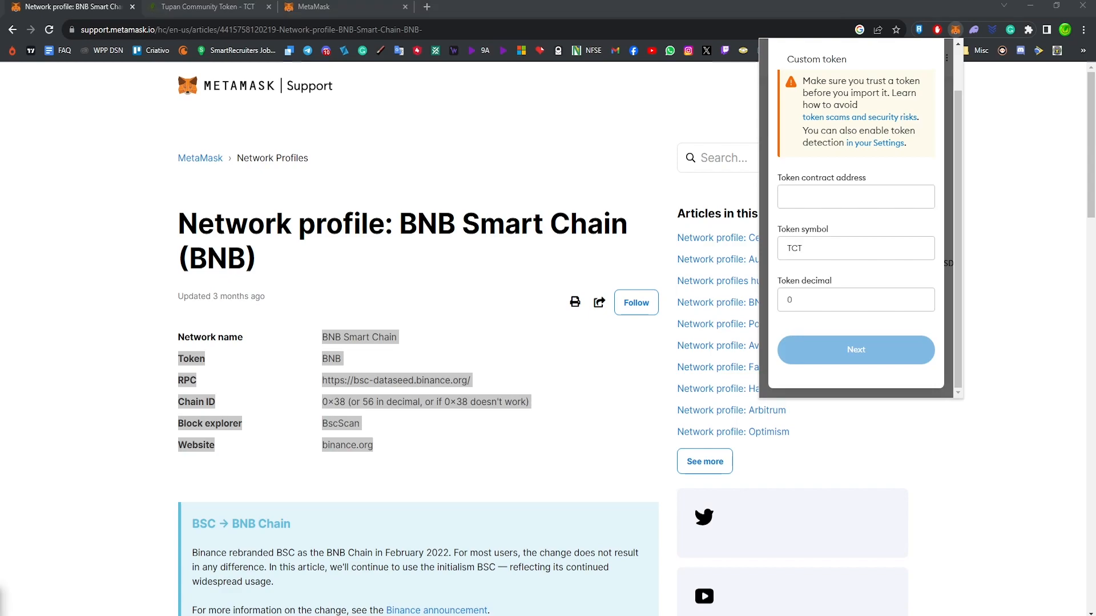
{"action": "type", "text": "3bfedae3FE70F56111382C4ca8d26D19"}
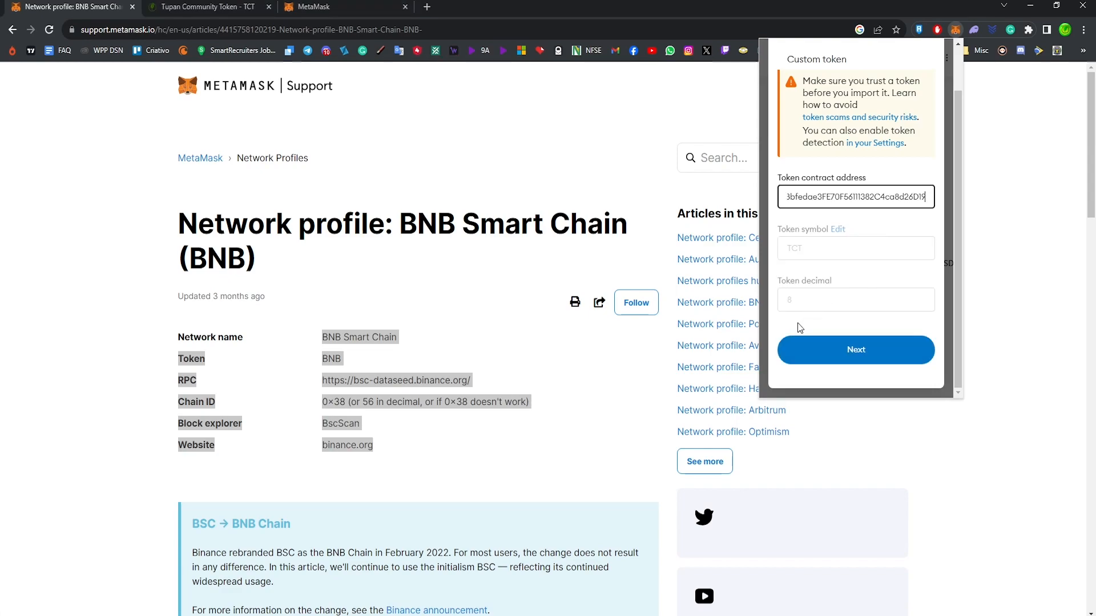
{"action": "left_click", "coordinate": [855, 350]}
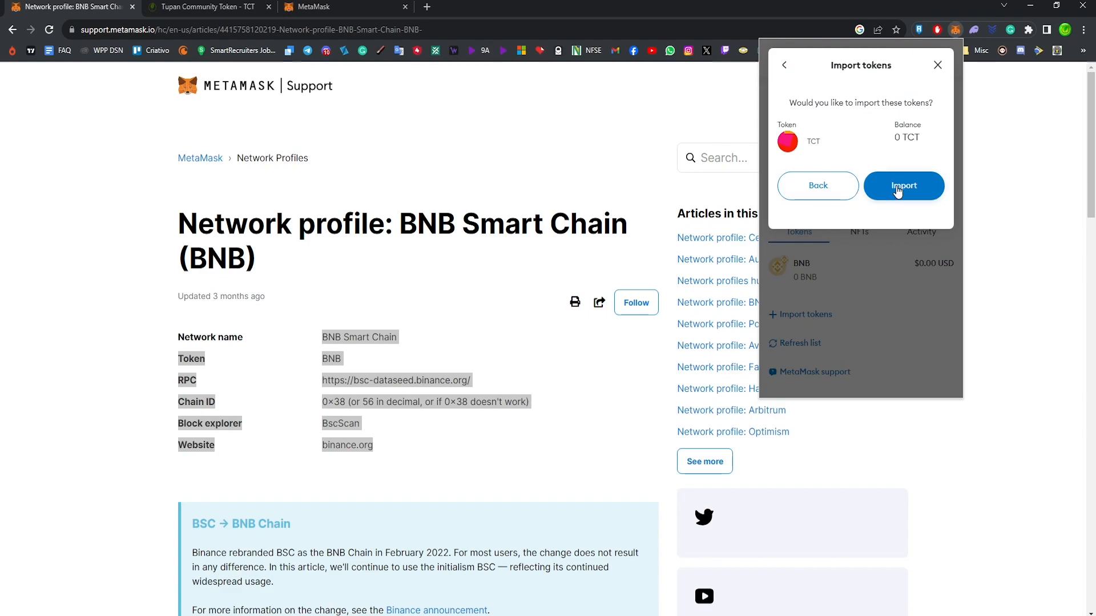
{"action": "left_click", "coordinate": [904, 185]}
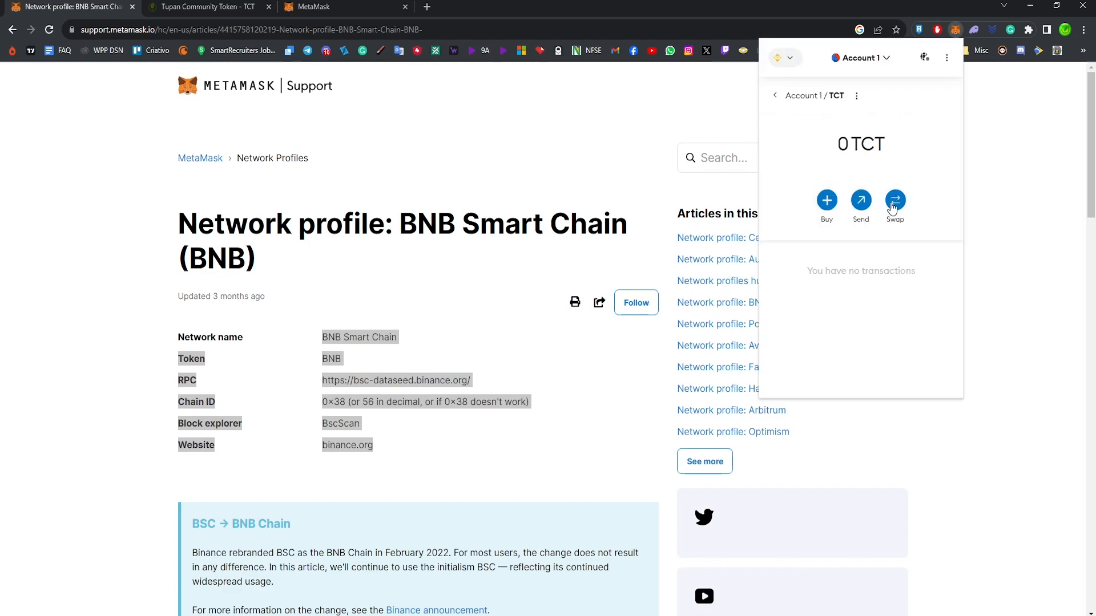